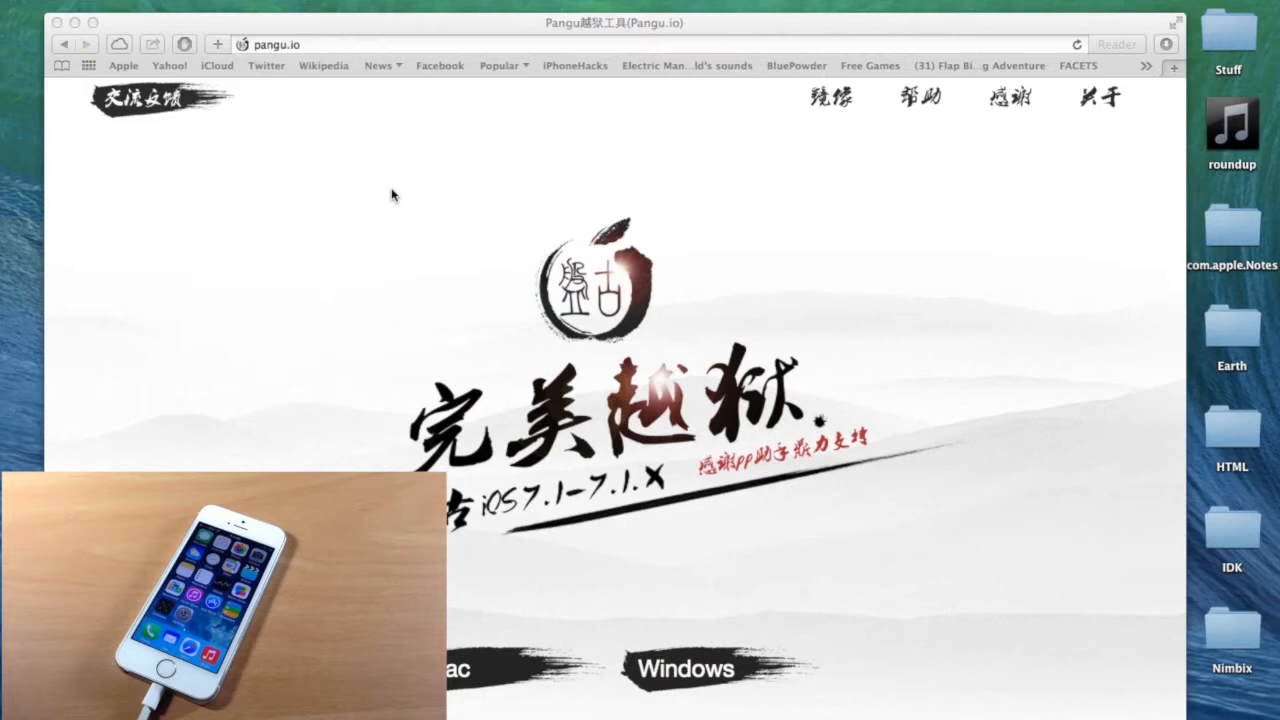
mouse_move(380, 180)
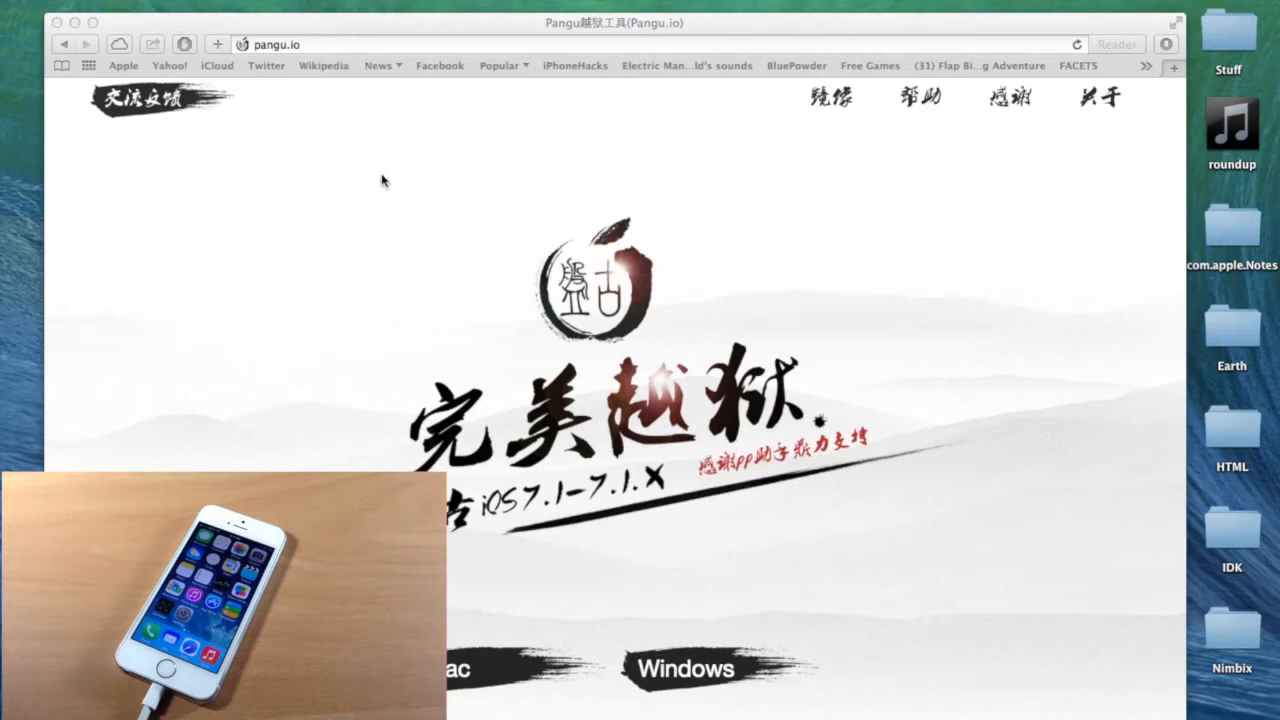
mouse_move(362, 140)
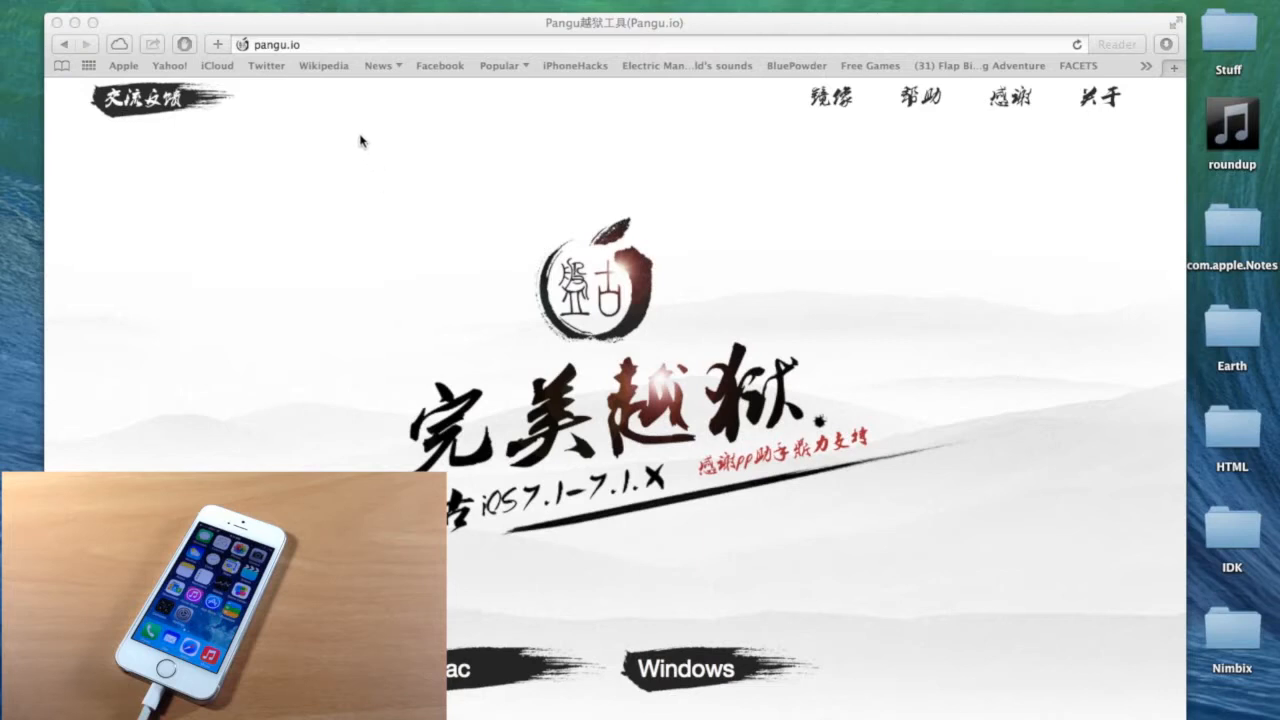
mouse_move(448, 642)
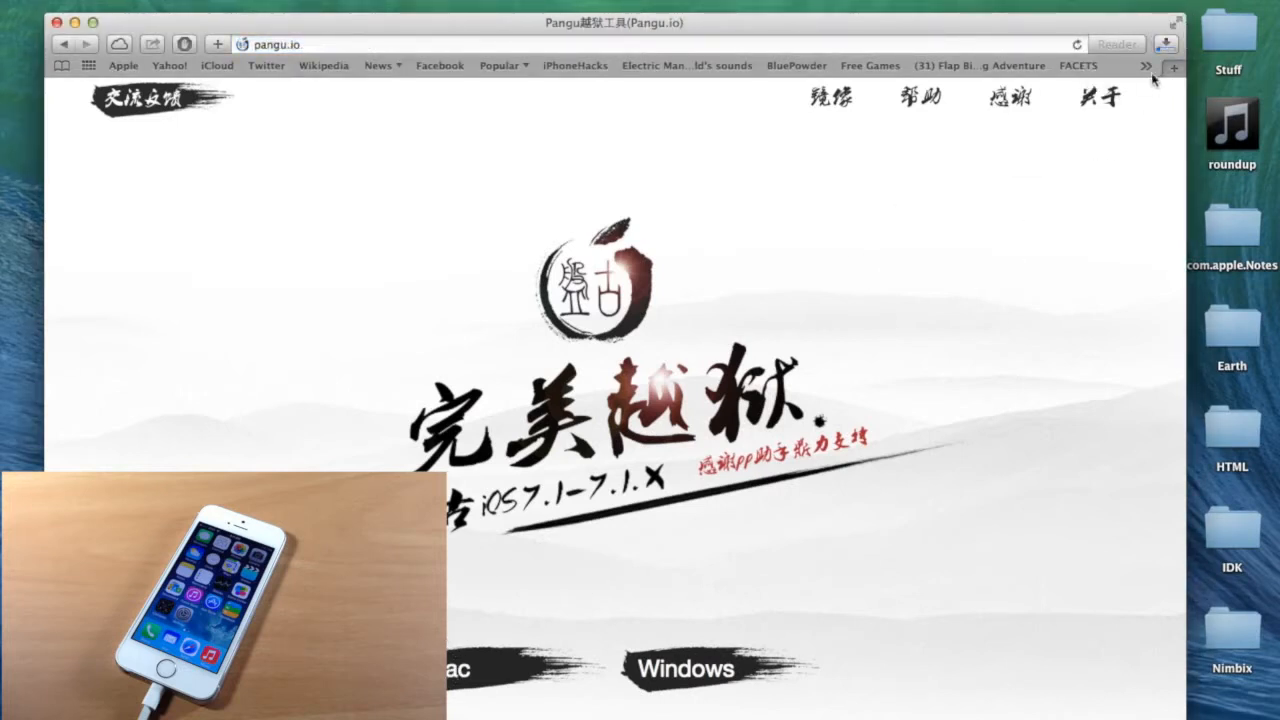
Show Safari's downloads list and stop the duplicate Pangu_v1.1.dmg download.
left_click(1164, 44)
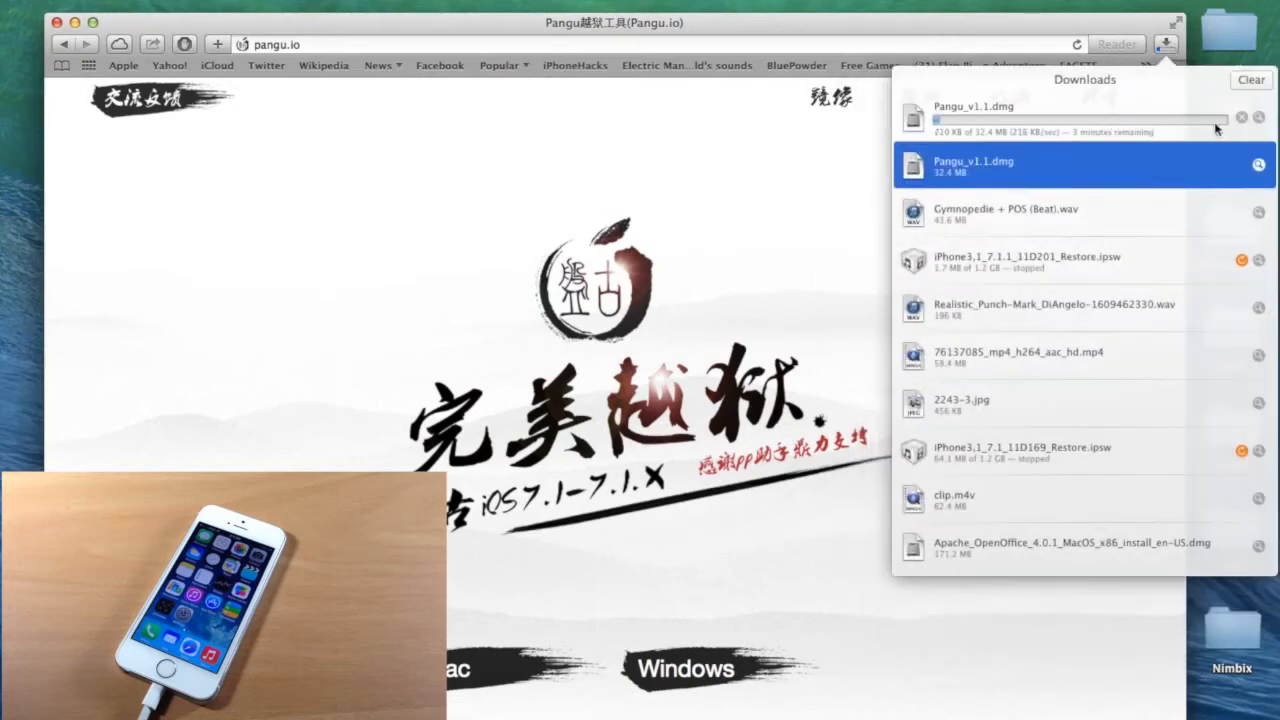
left_click(1240, 116)
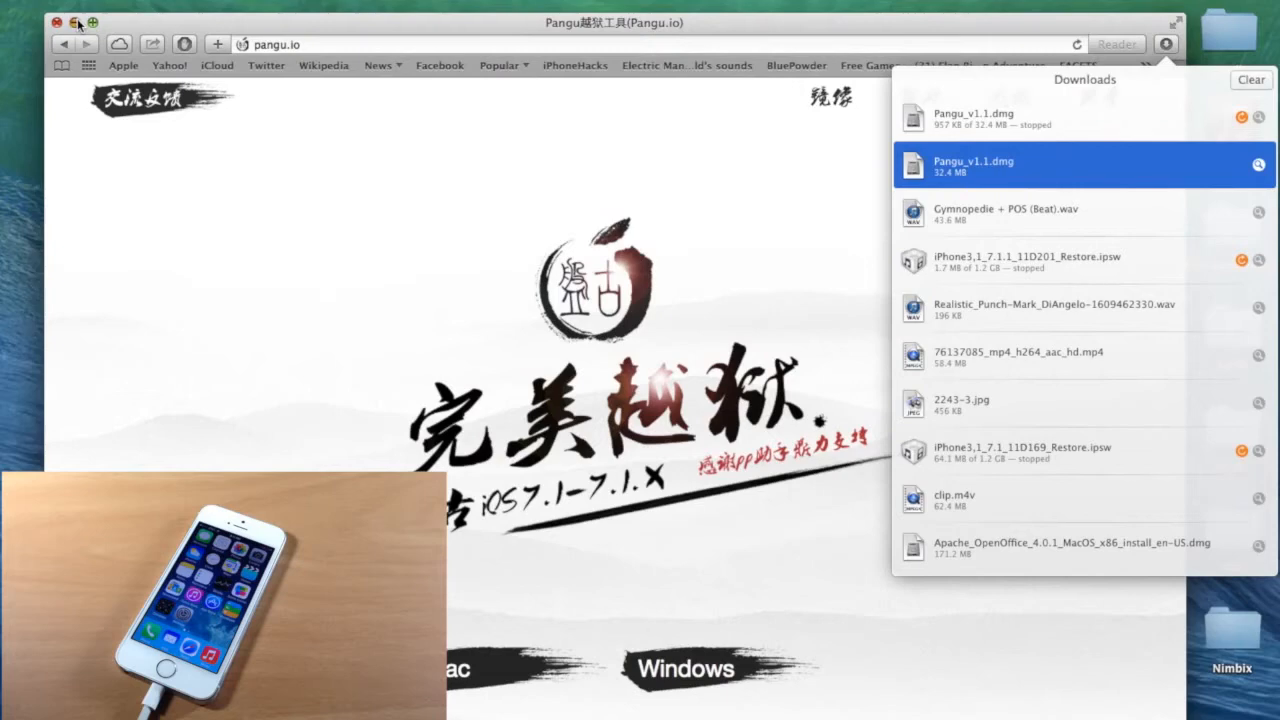
Mount the downloaded Pangu_v1.1.dmg so the Pangu 1.1.0 disk appears on the desktop.
left_click(56, 22)
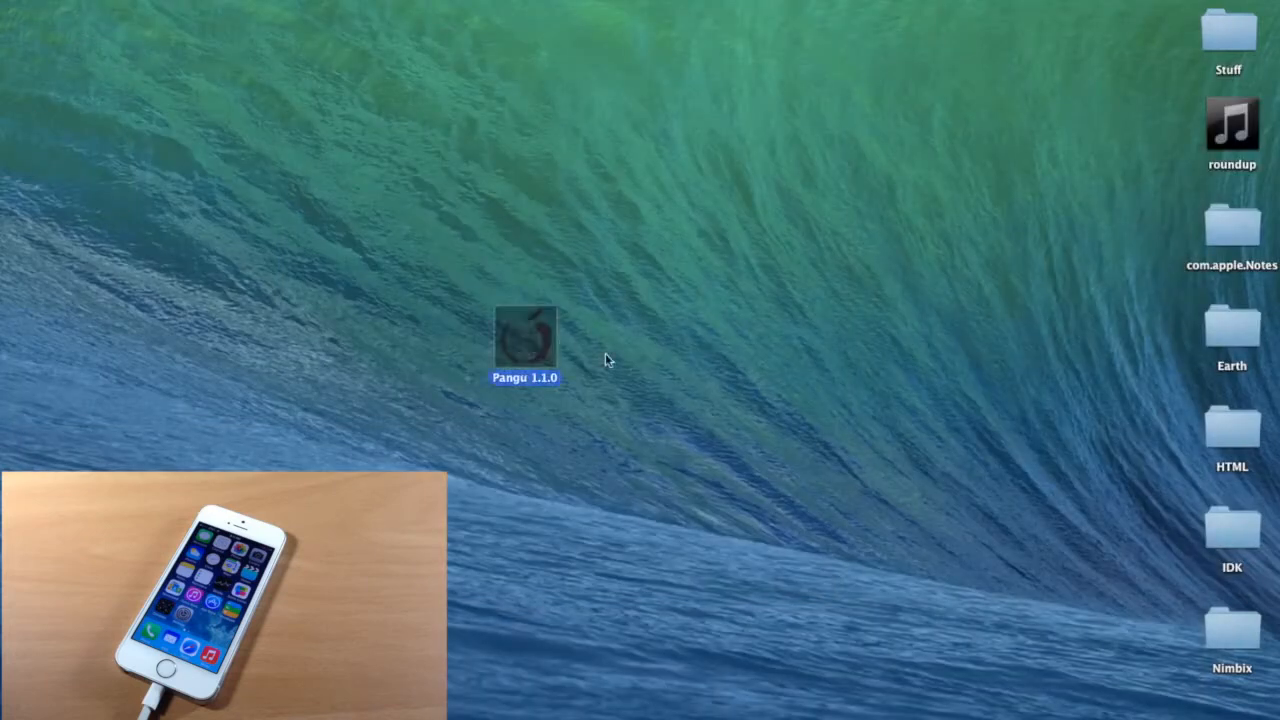
mouse_move(550, 348)
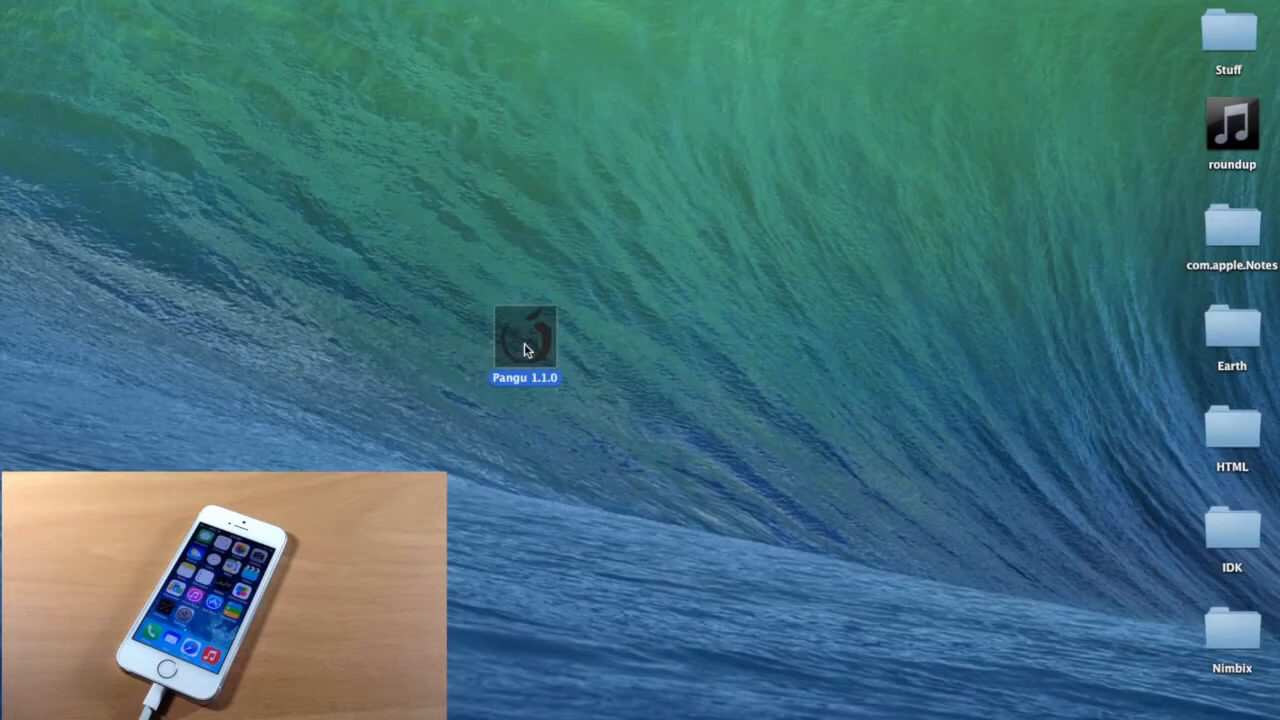
Launch the pangu application from the mounted Pangu 1.1.0 disk image.
double_click(524, 336)
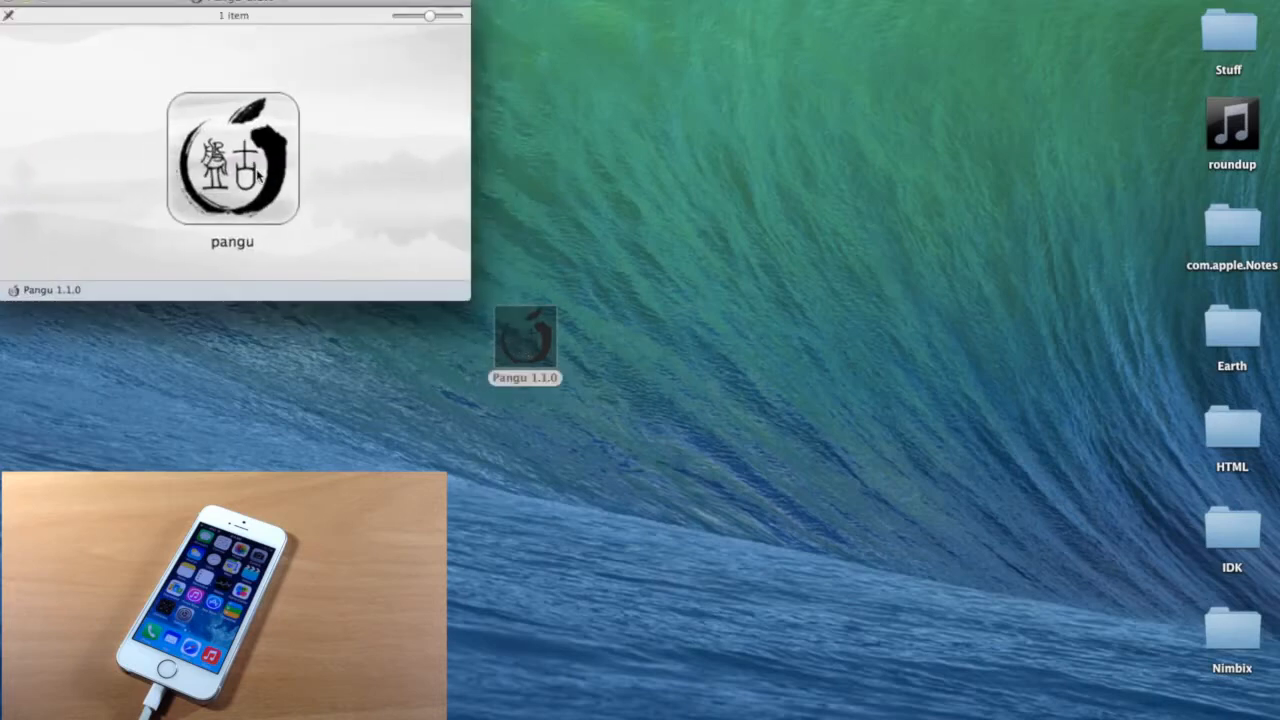
left_click(232, 160)
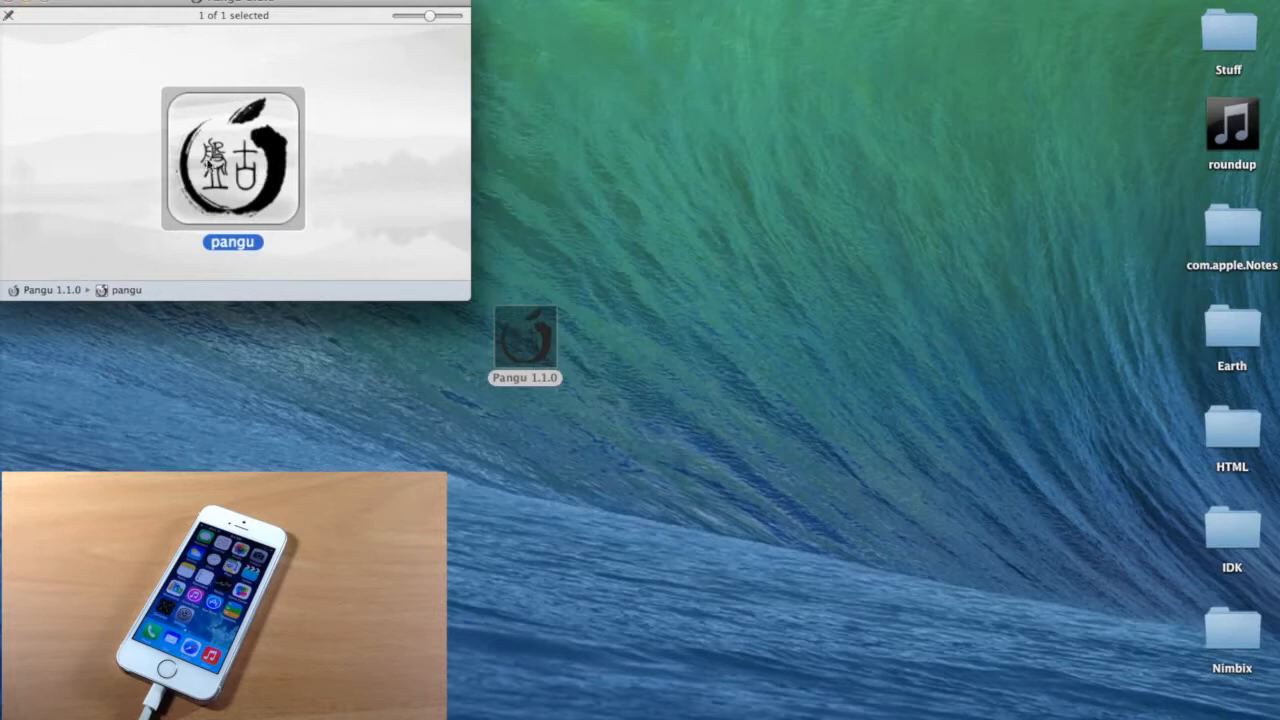
double_click(232, 160)
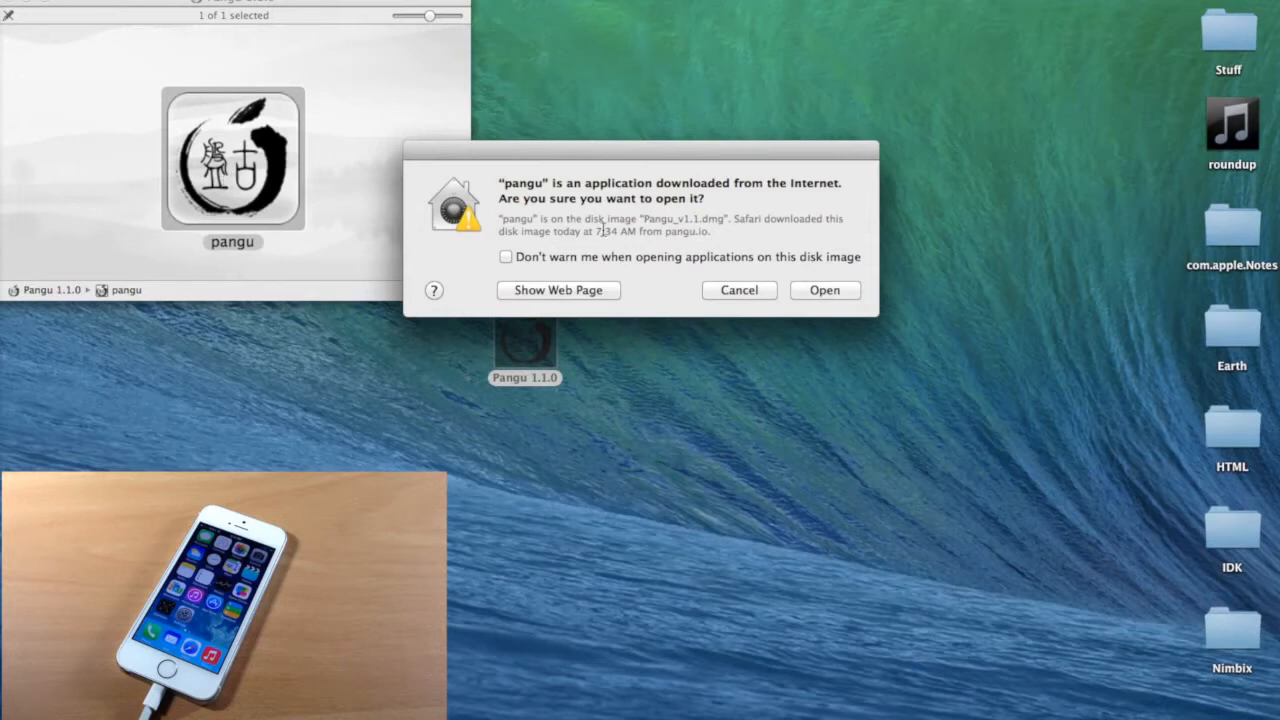
Confirm opening Pangu and start the jailbreak on the detected iPhone6,1 running iOS 7.1.1.
left_click(824, 290)
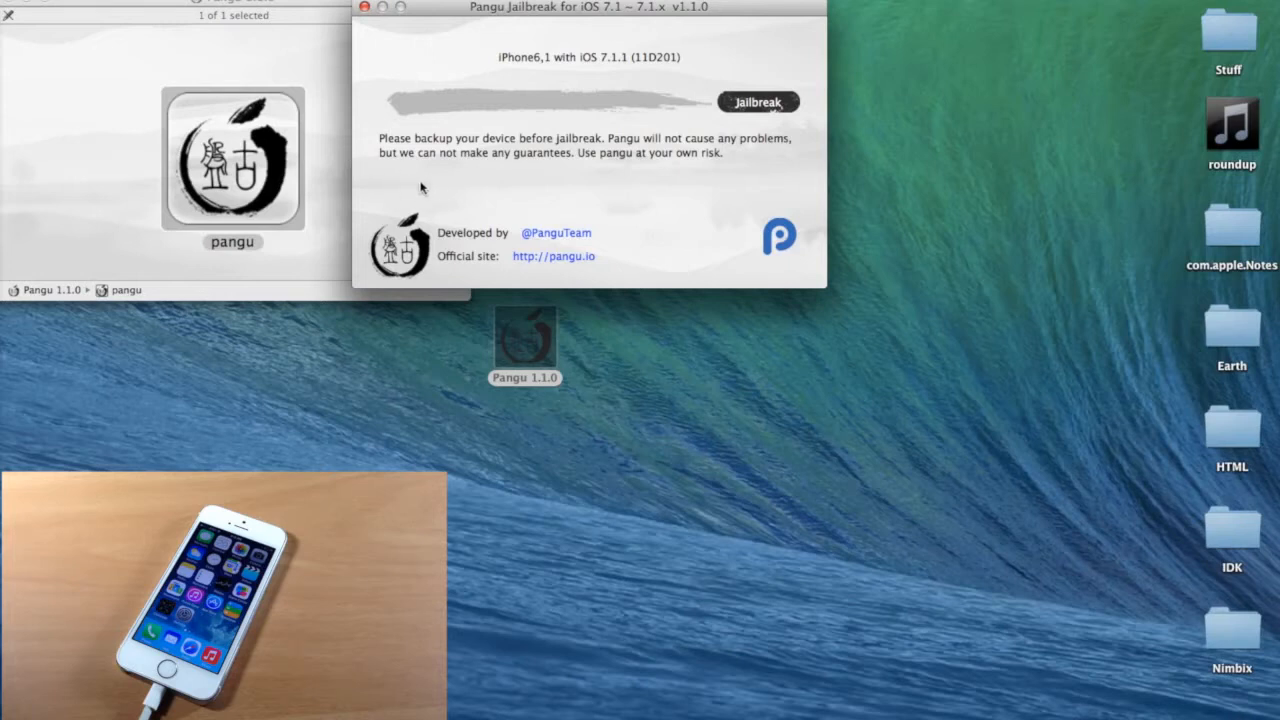
mouse_move(530, 102)
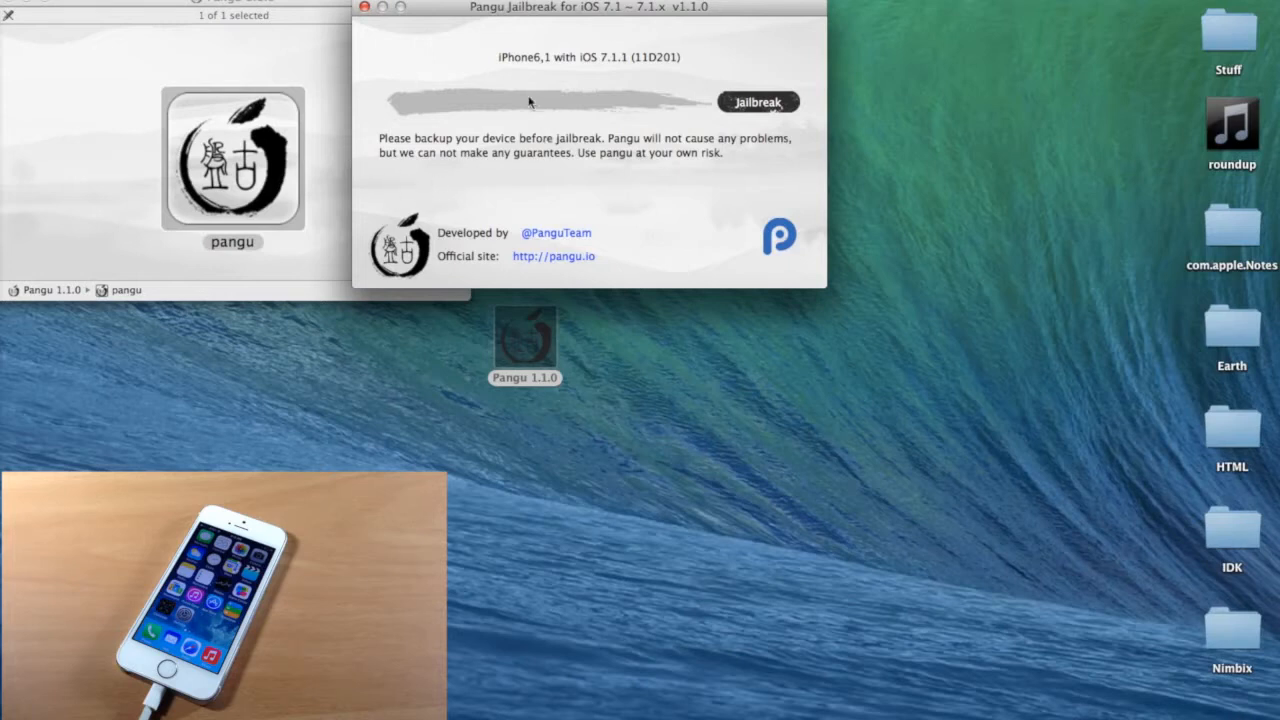
mouse_move(504, 62)
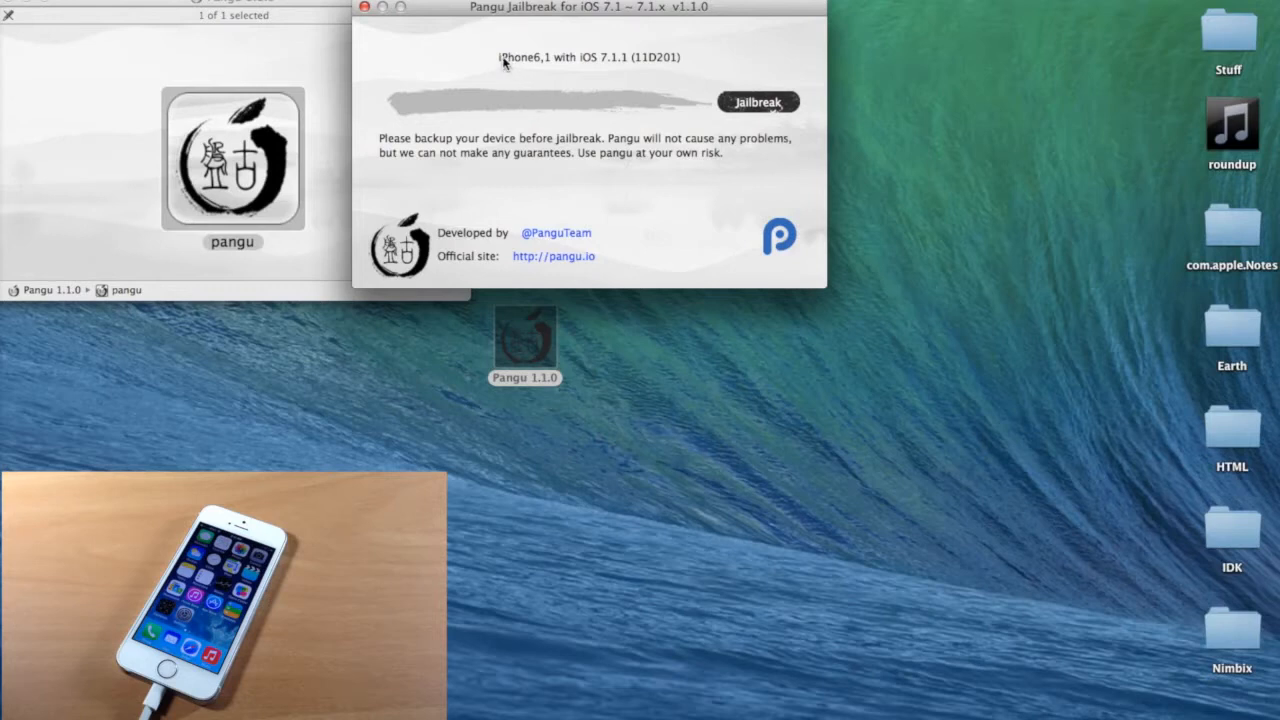
mouse_move(668, 70)
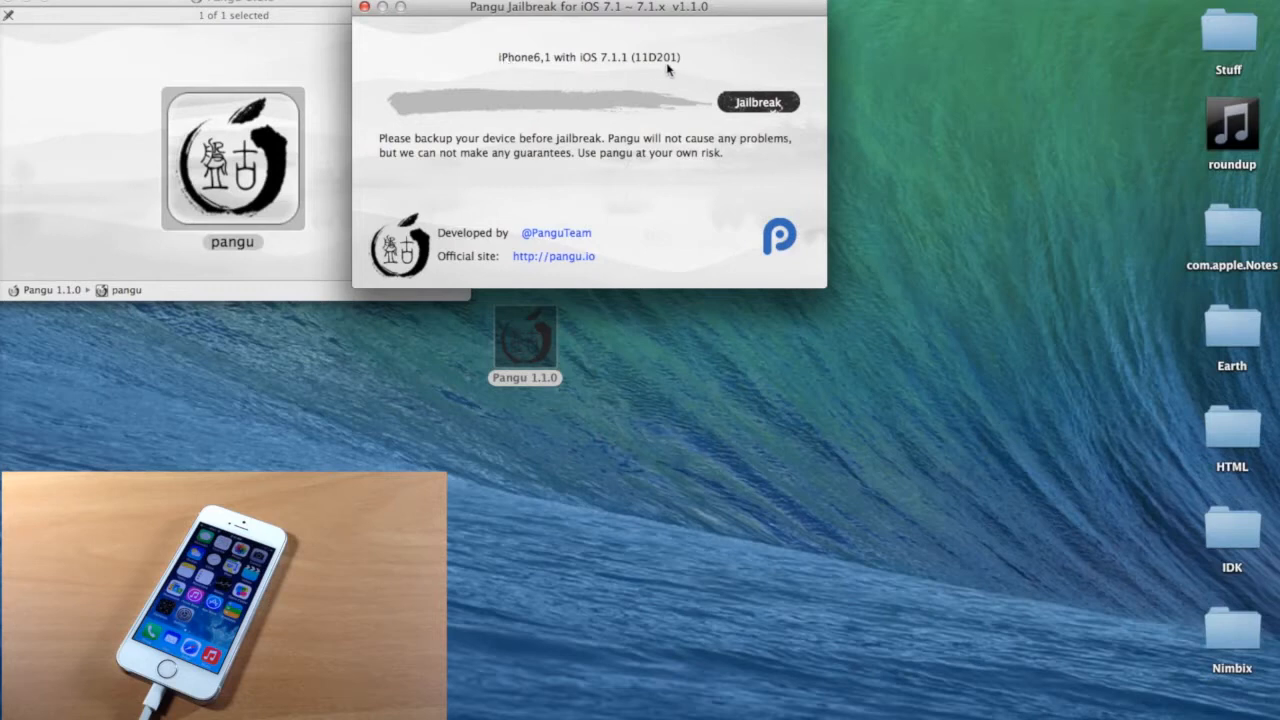
mouse_move(644, 62)
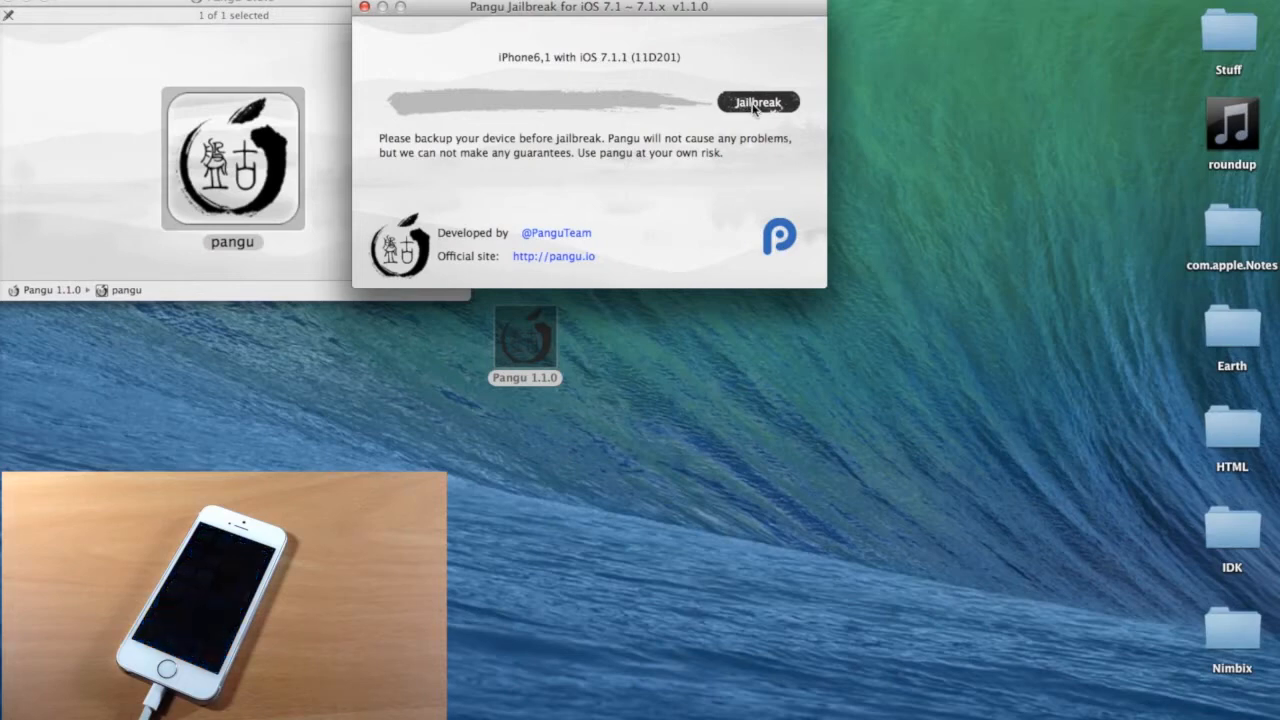
left_click(758, 100)
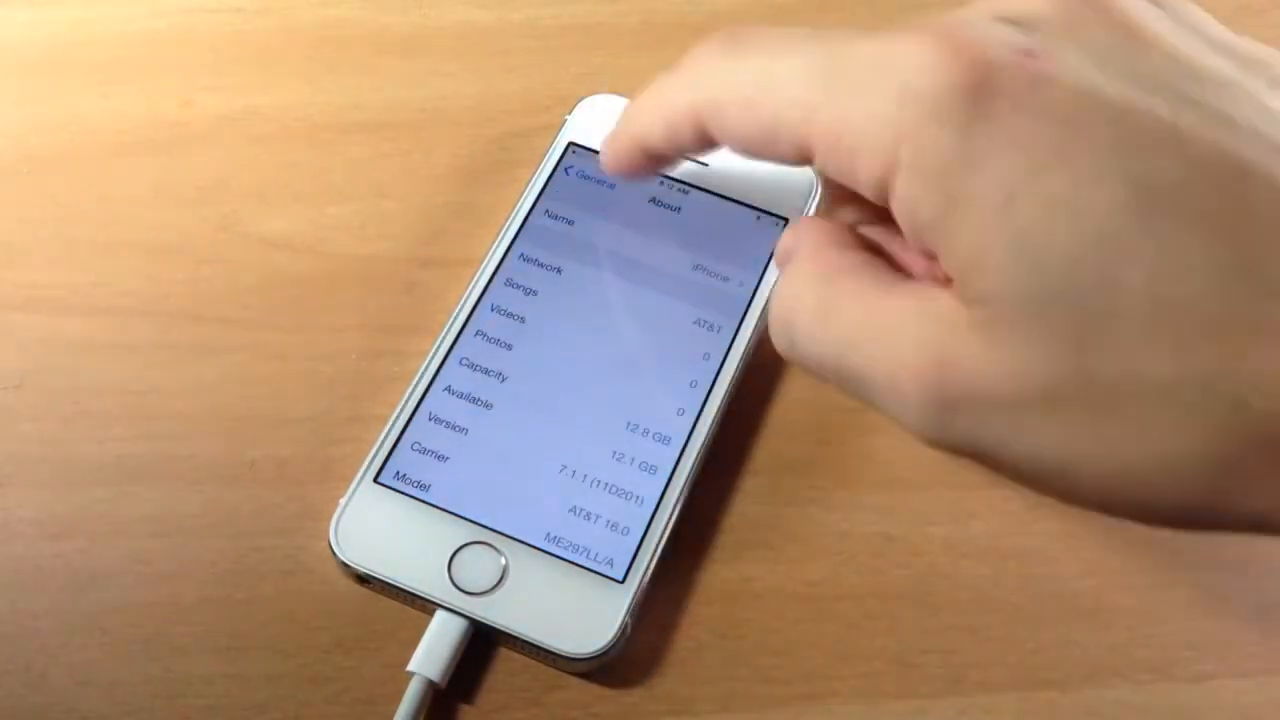
Turn off Set Automatically under General > Date & Time and select the date for manual editing.
left_click(584, 176)
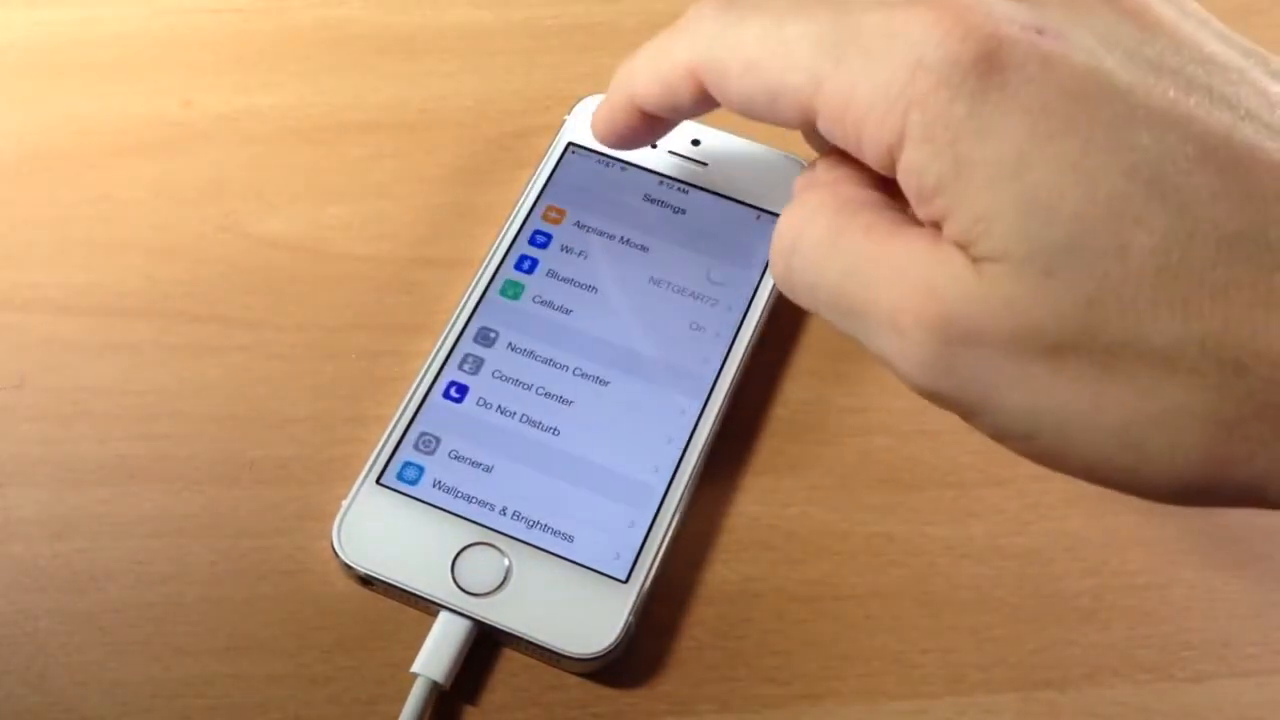
left_click(466, 468)
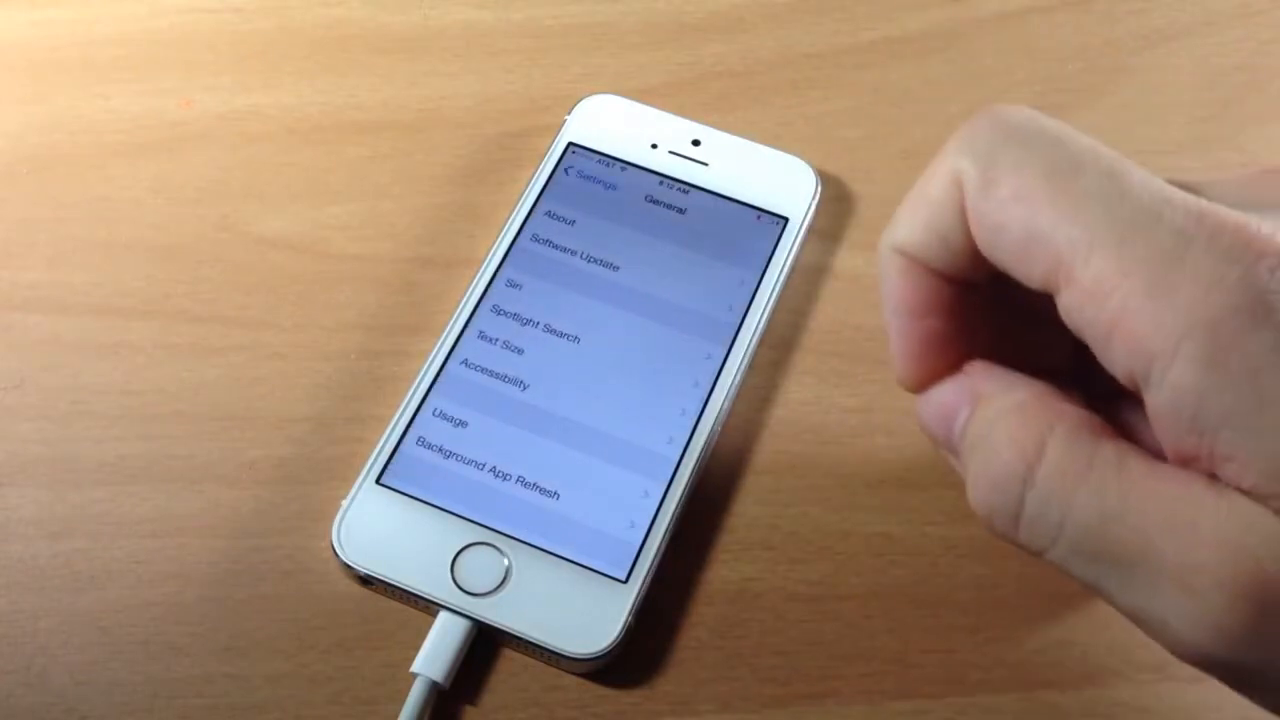
scroll("down", 3)
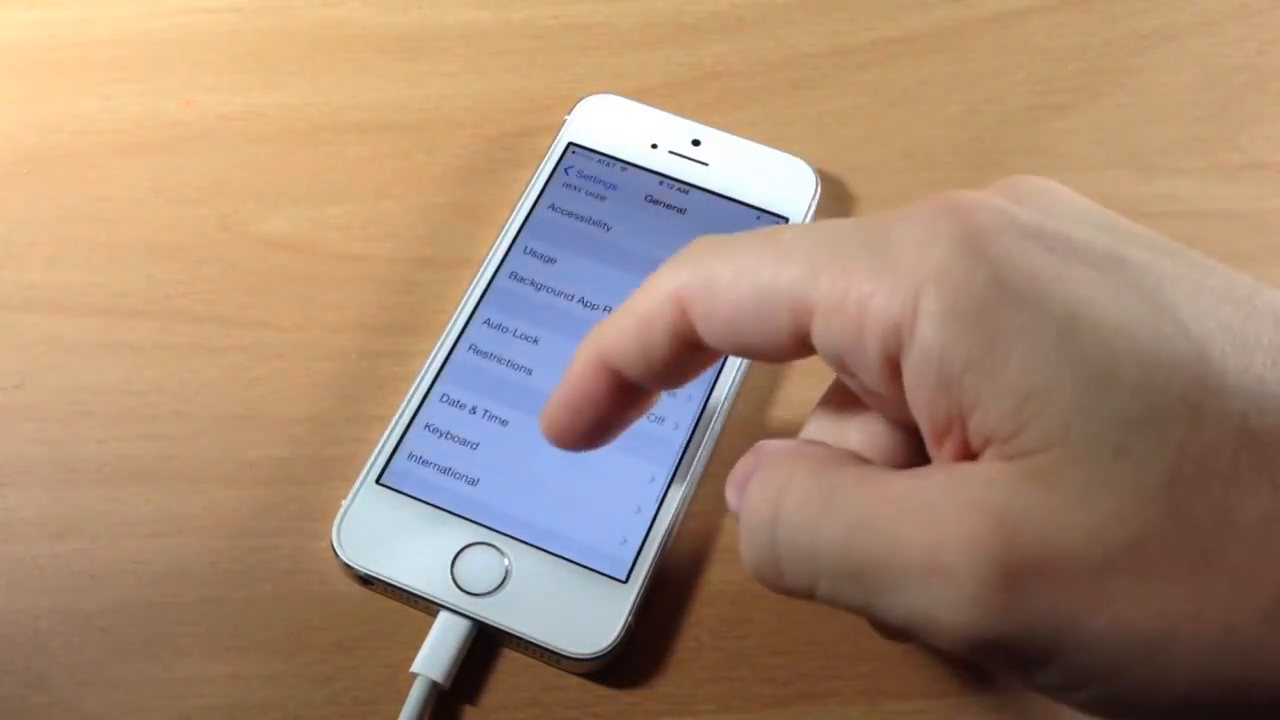
left_click(470, 408)
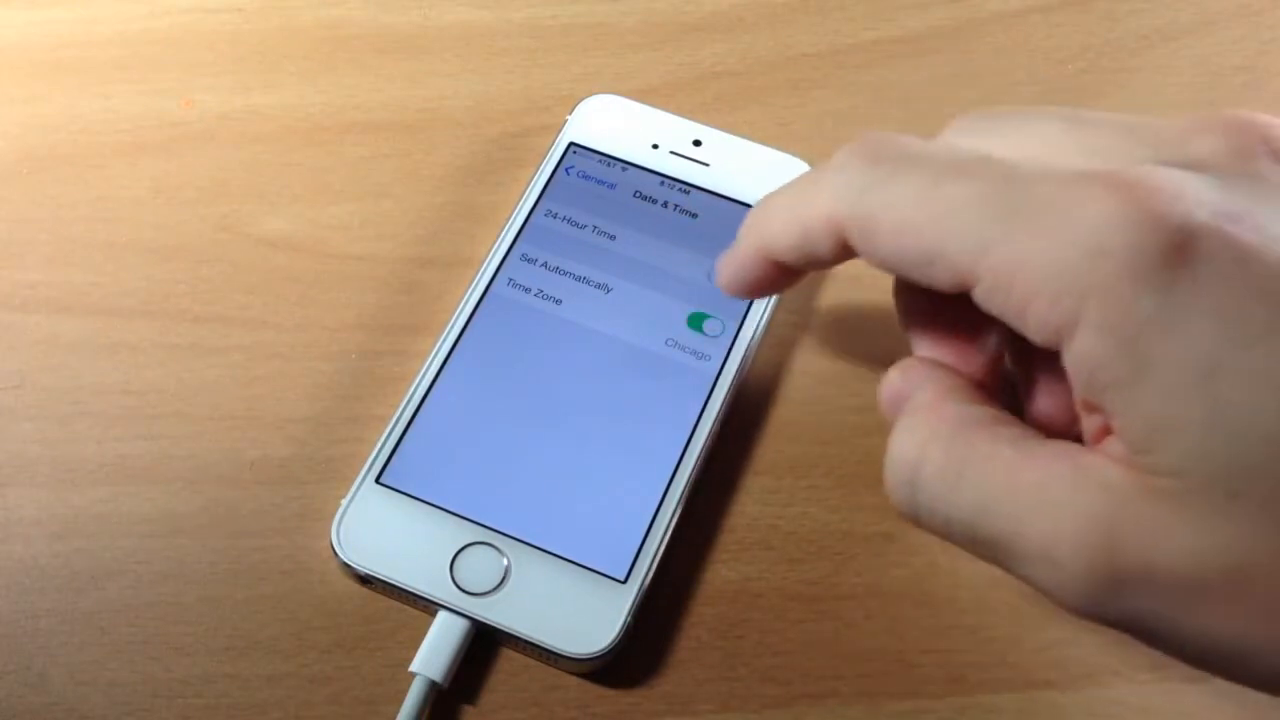
left_click(704, 272)
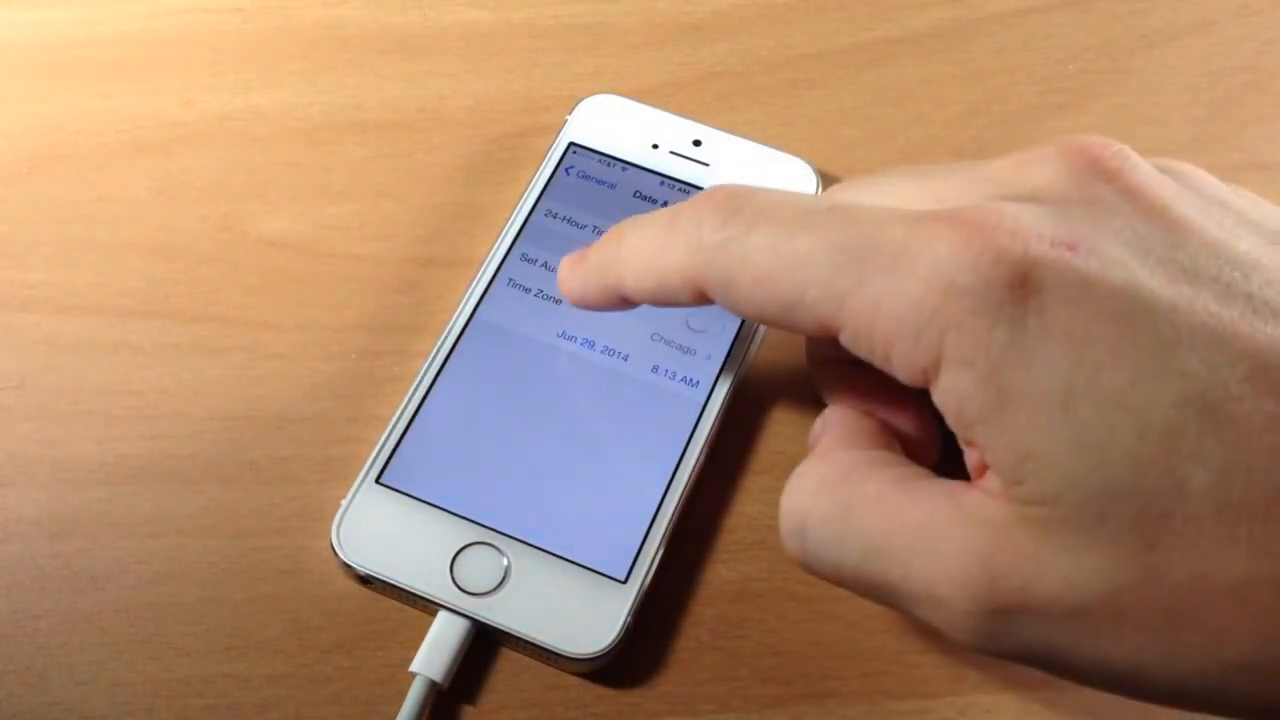
left_click(600, 360)
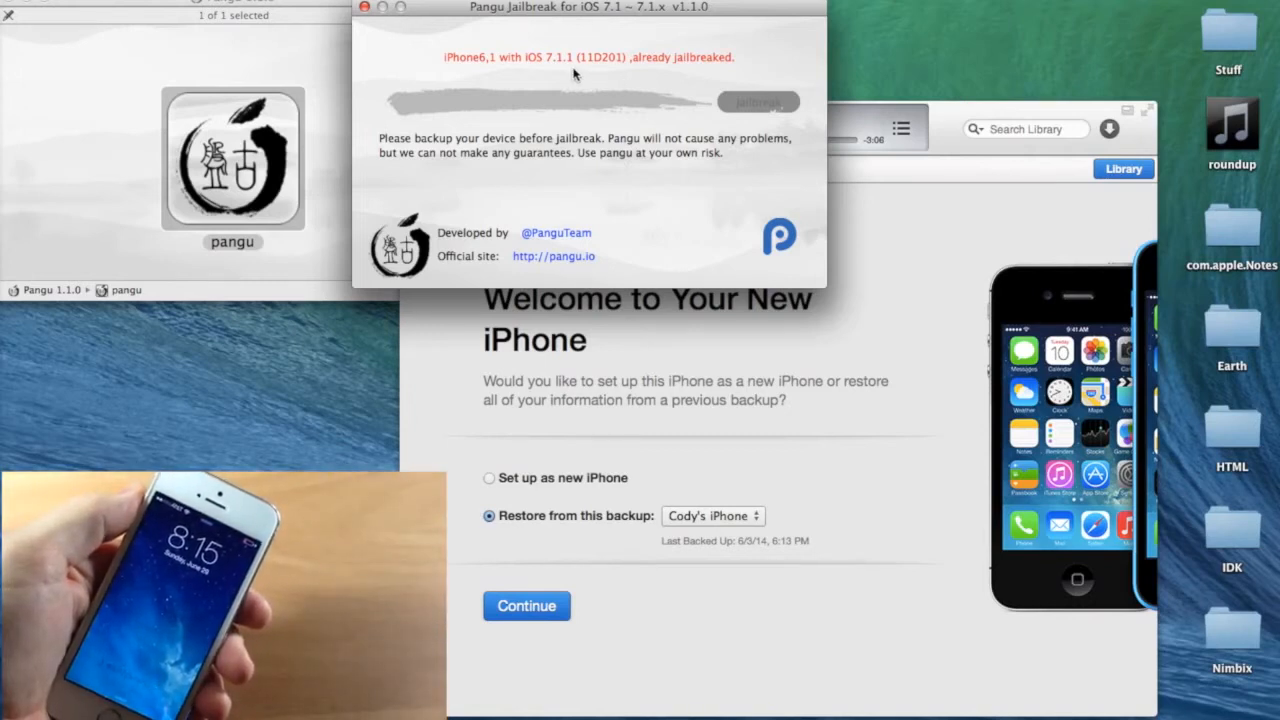
mouse_move(658, 72)
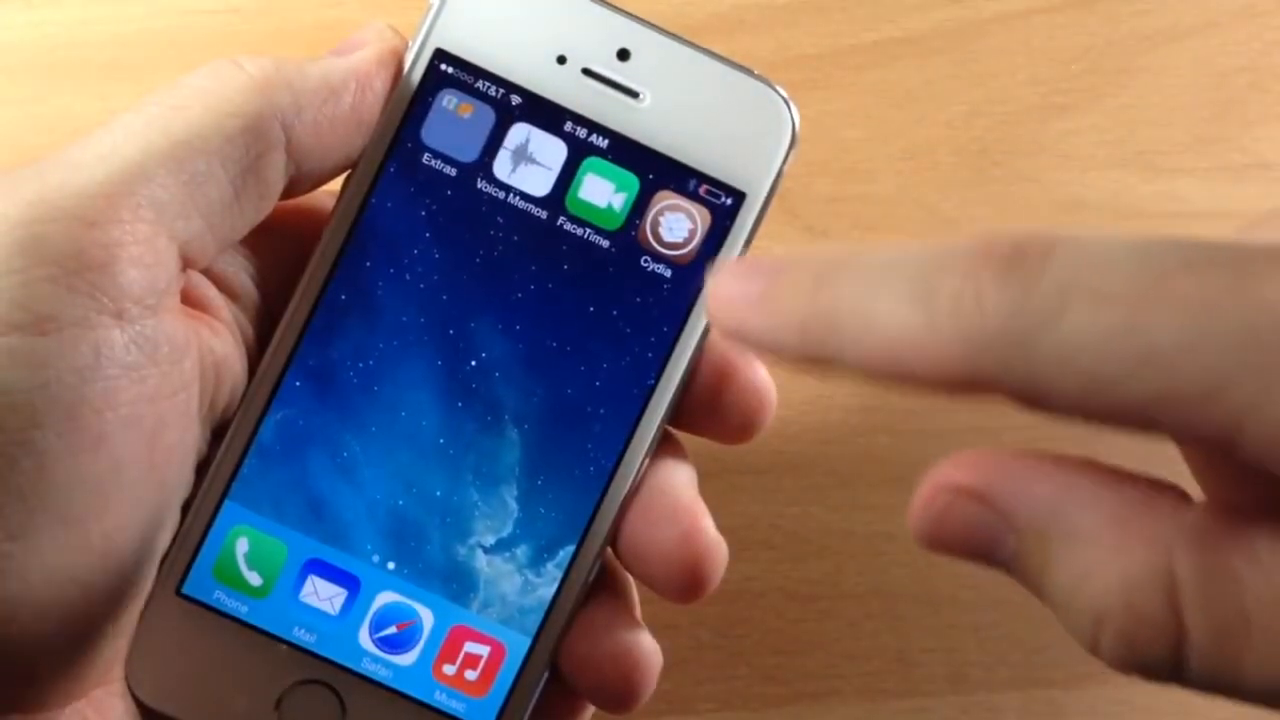
Unlock the iPhone to reach the home screen where Cydia is installed.
left_click(664, 216)
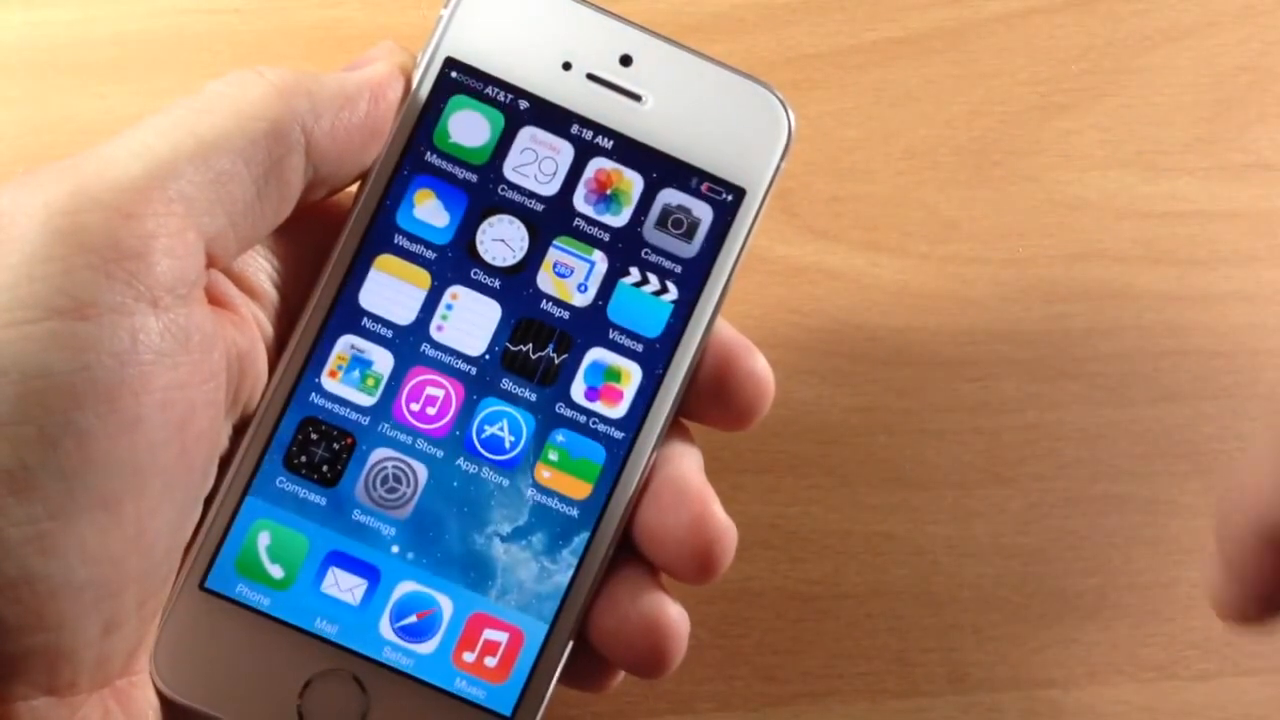
Launch Cydia from the second home screen page and reload its package data.
scroll("left", 3)
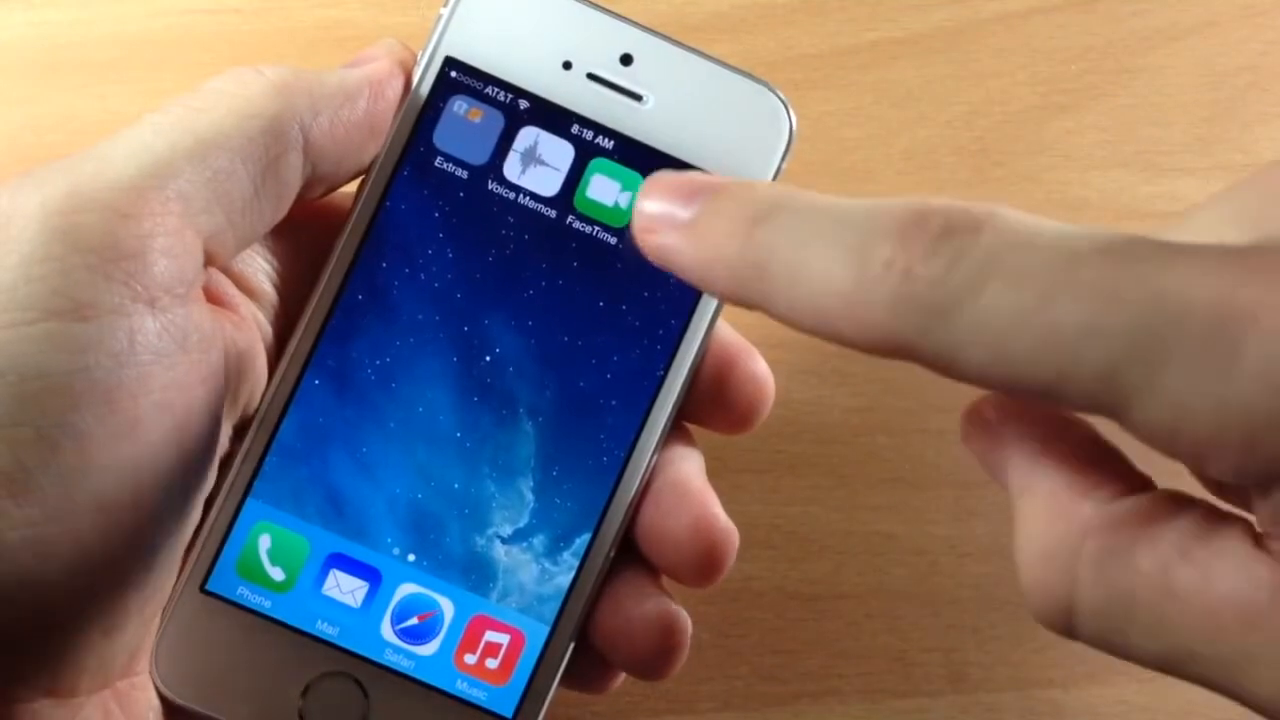
left_click(600, 180)
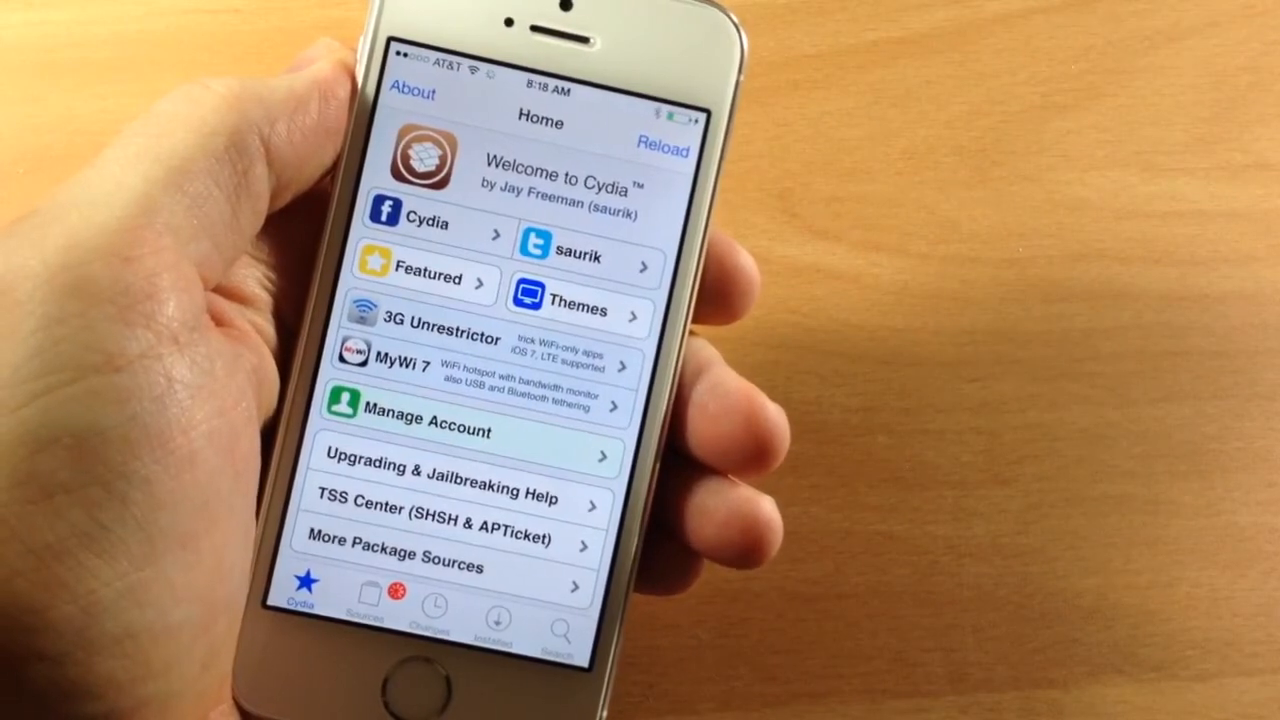
left_click(662, 150)
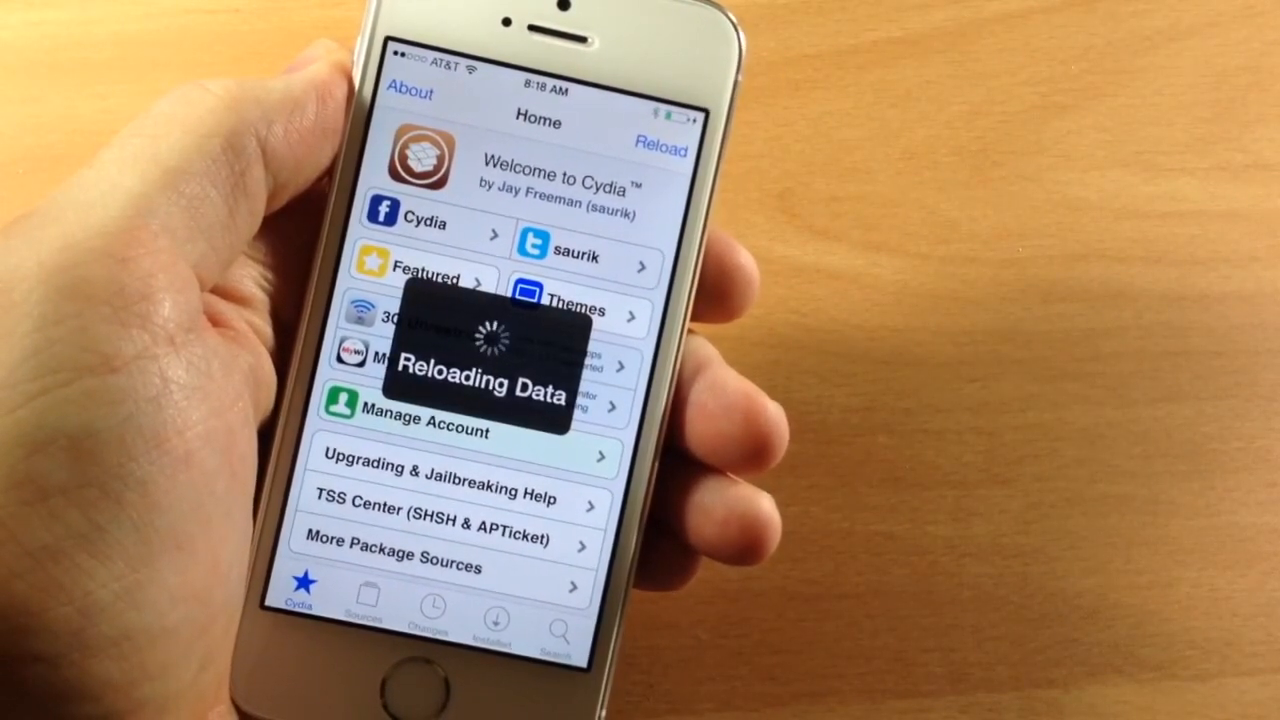
left_click(660, 146)
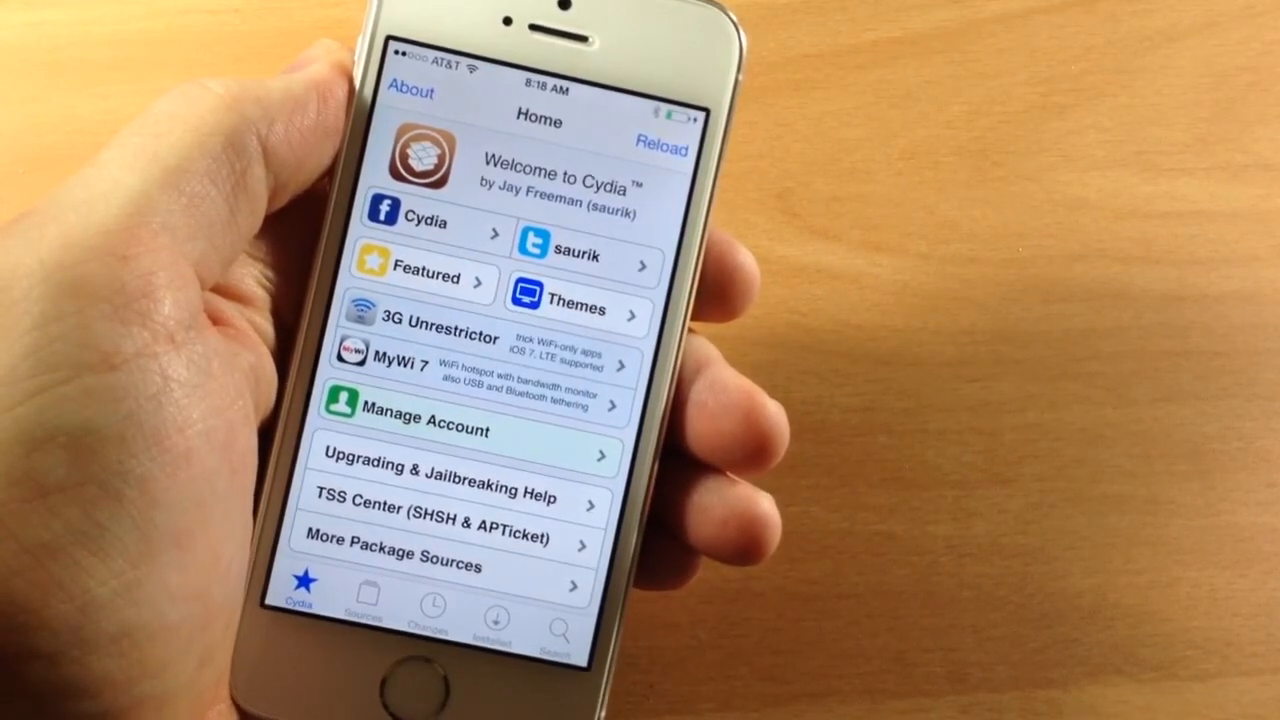